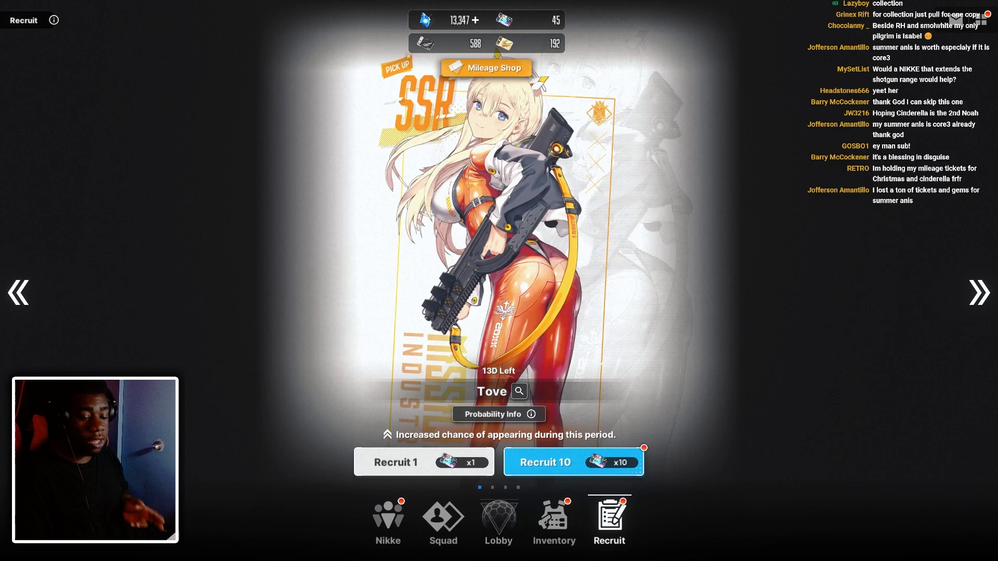
View Tove's alternate banner artwork, then open her character details from the Nikke roster.
click(573, 462)
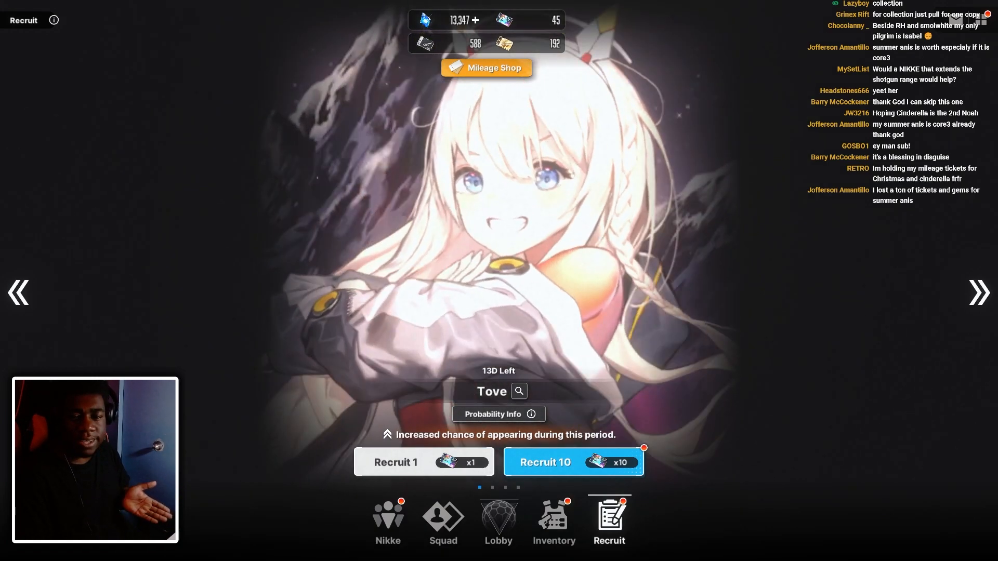
click(574, 462)
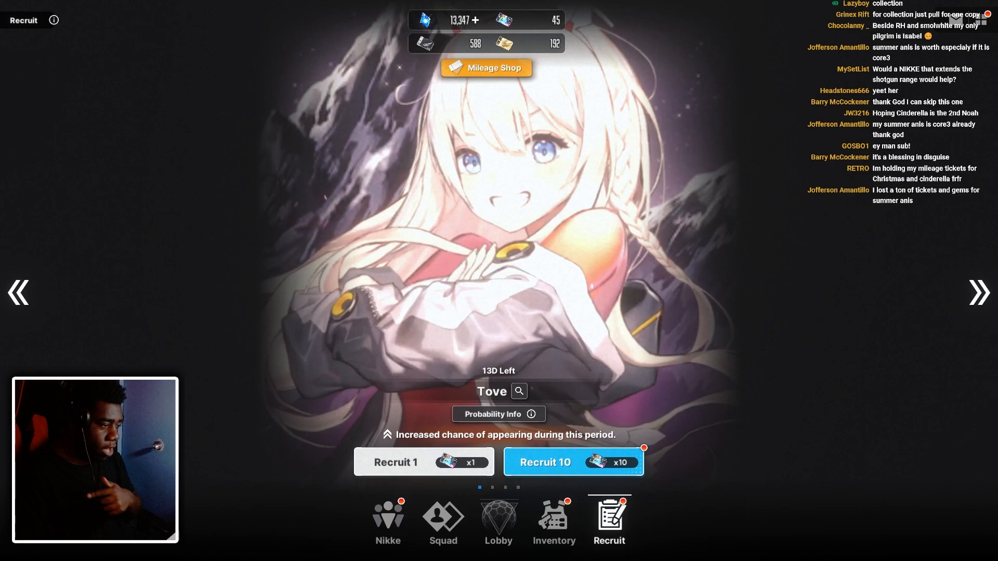
click(573, 462)
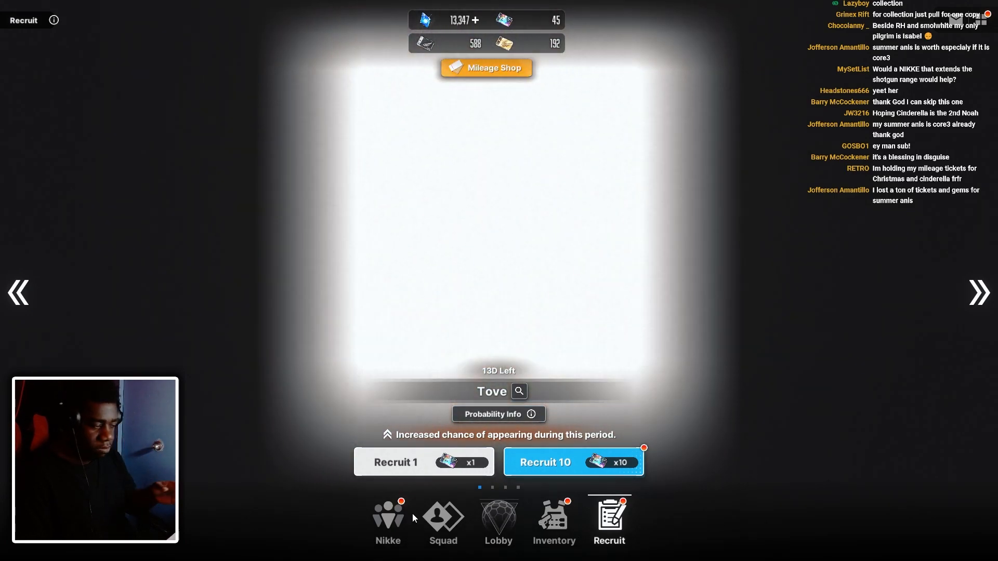
click(387, 518)
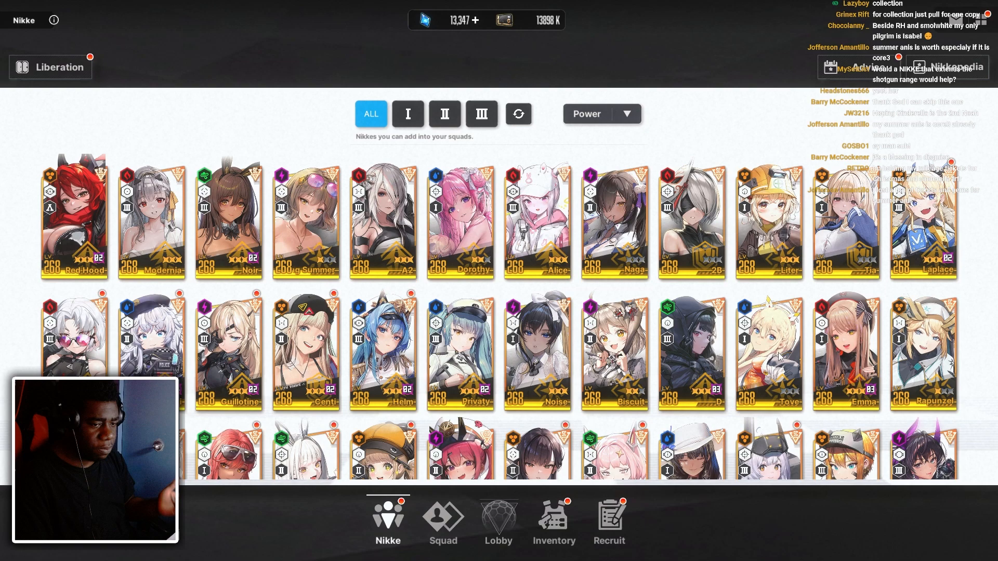
click(768, 355)
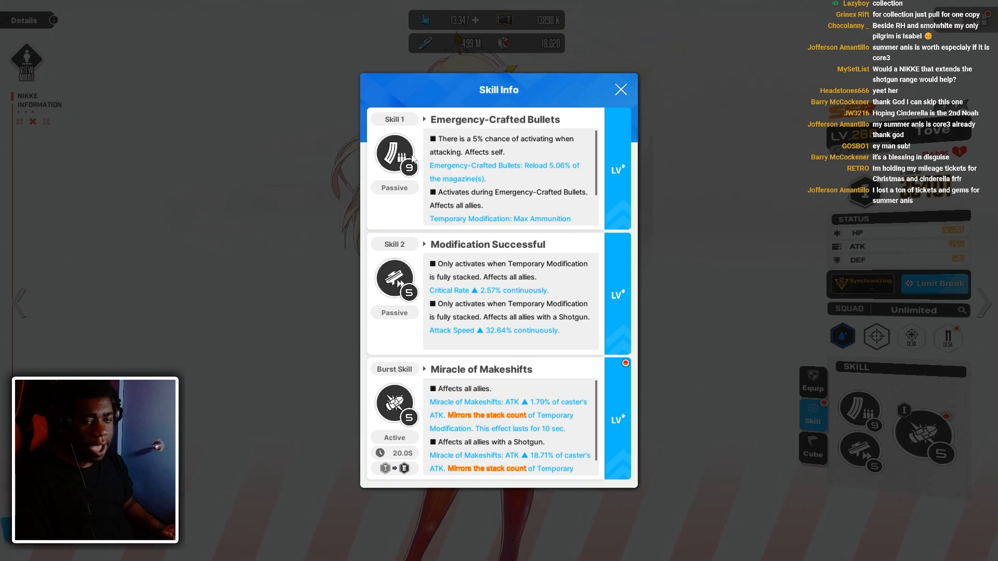
mouse_move(404, 233)
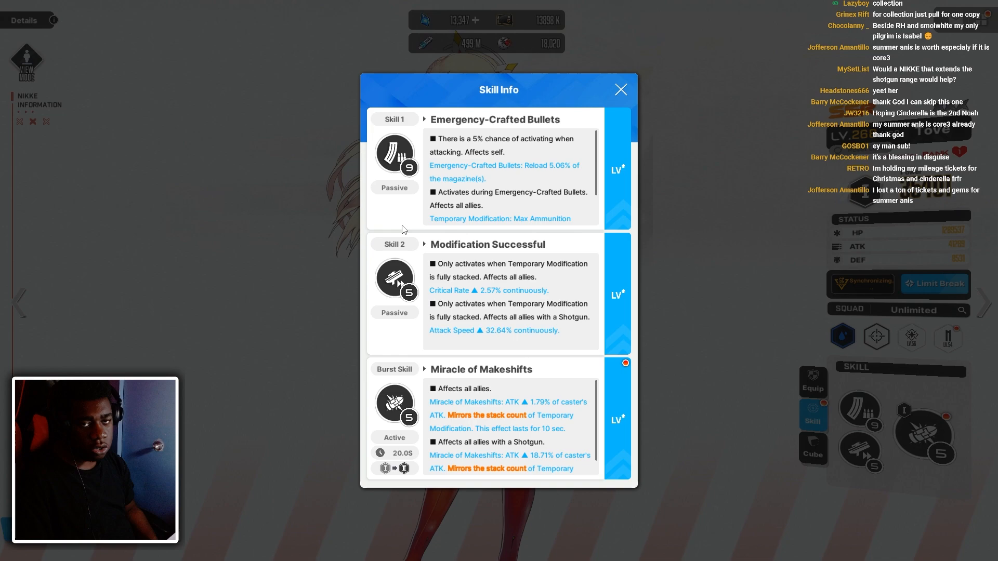
mouse_move(508, 210)
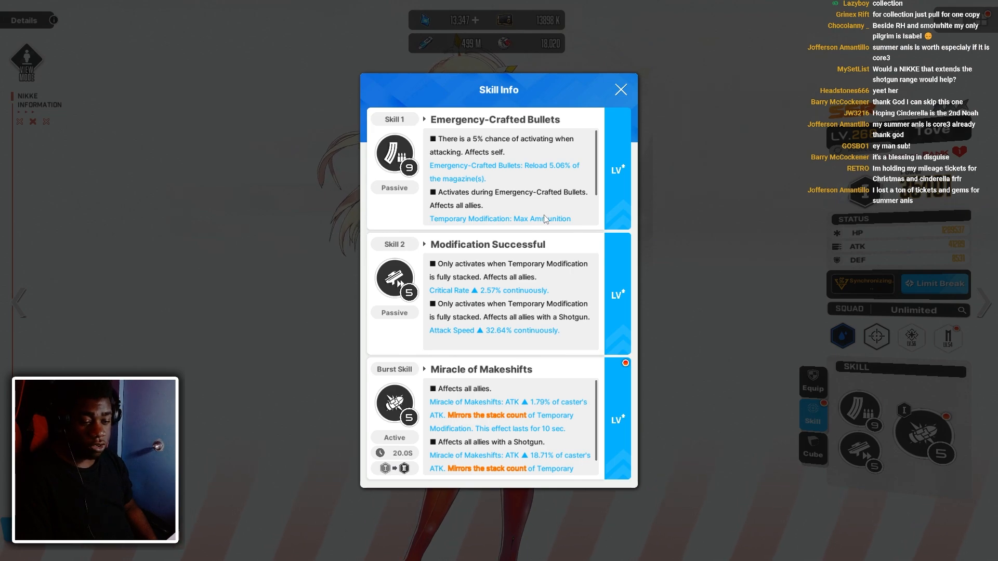
mouse_move(620, 236)
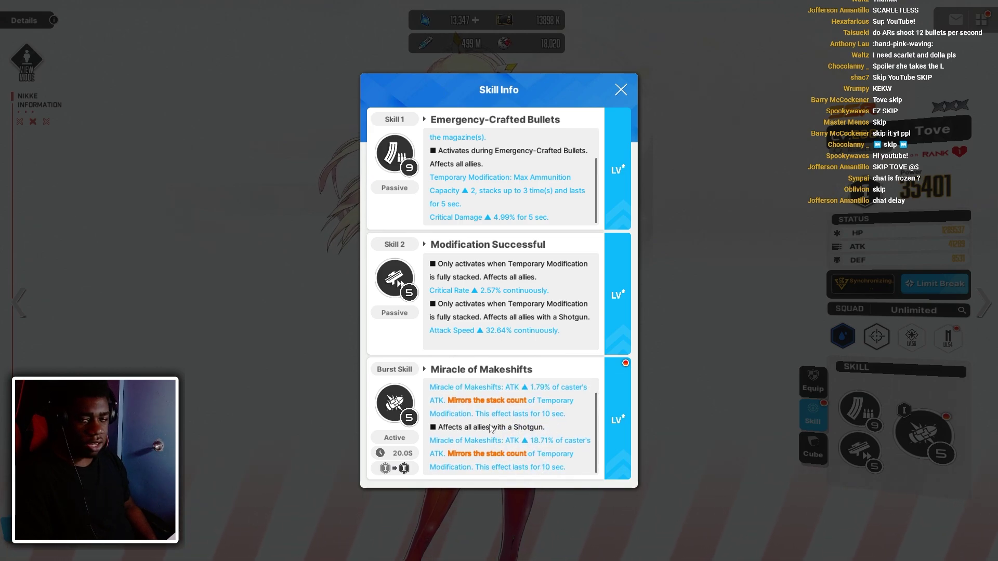
mouse_move(482, 473)
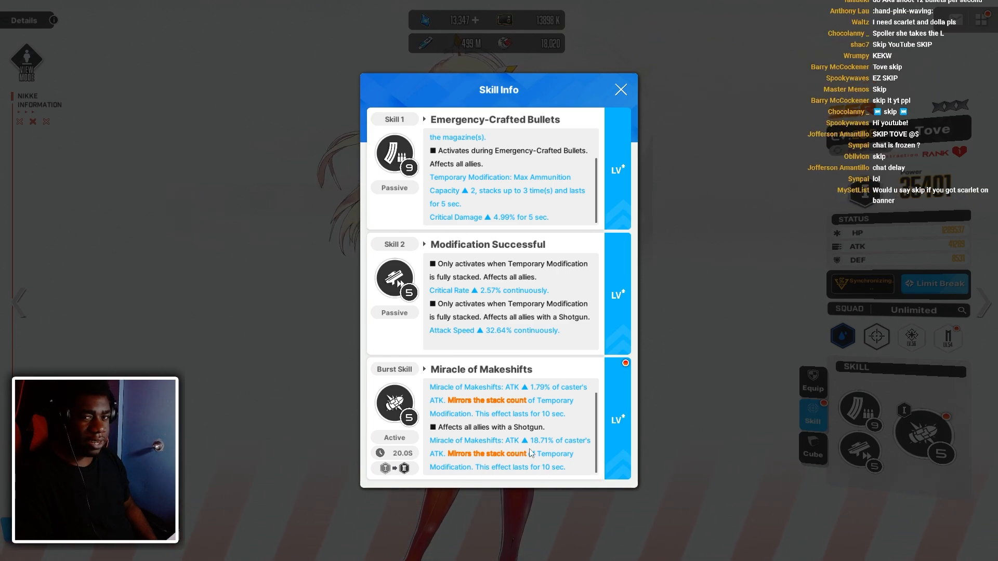
mouse_move(538, 463)
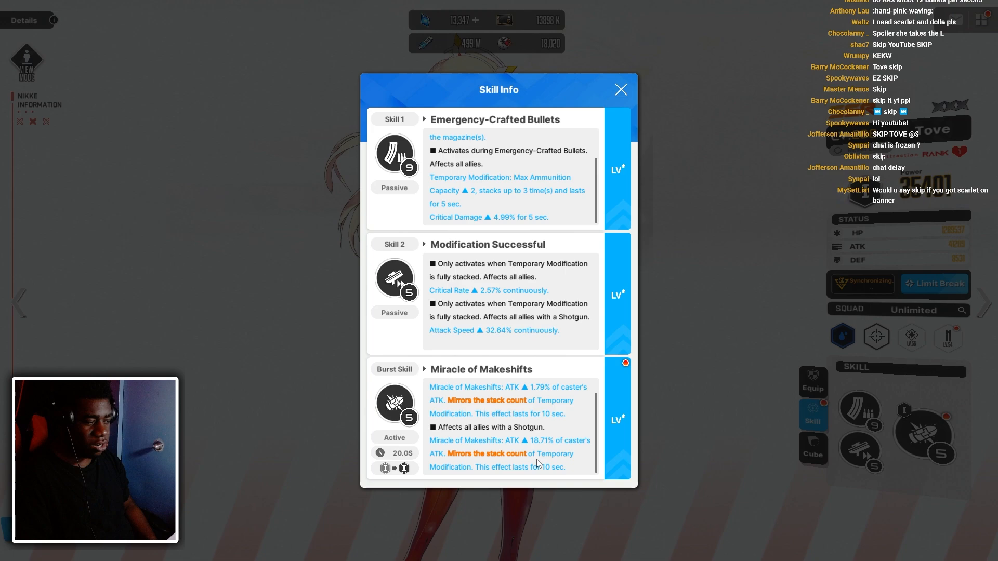
mouse_move(765, 361)
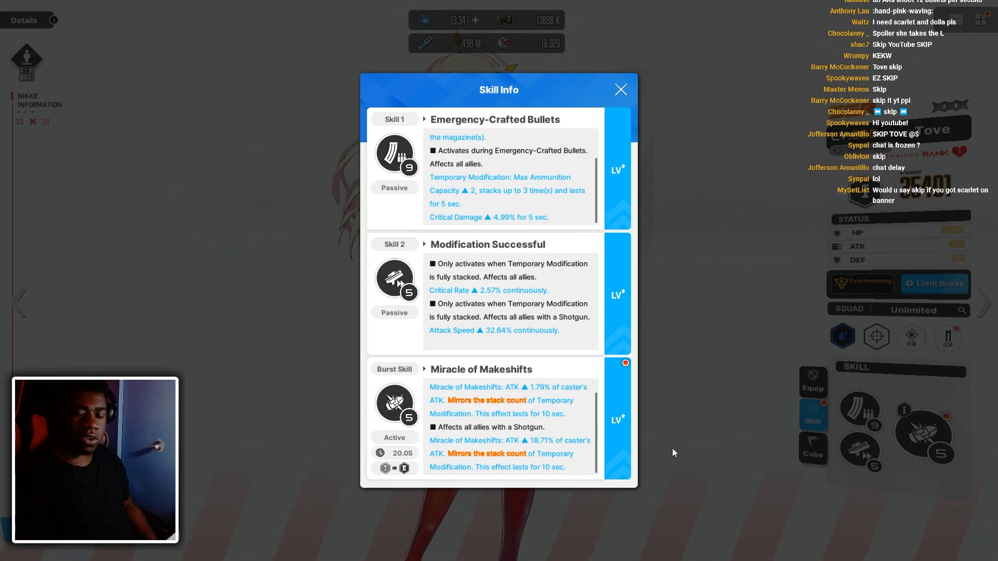
mouse_move(768, 328)
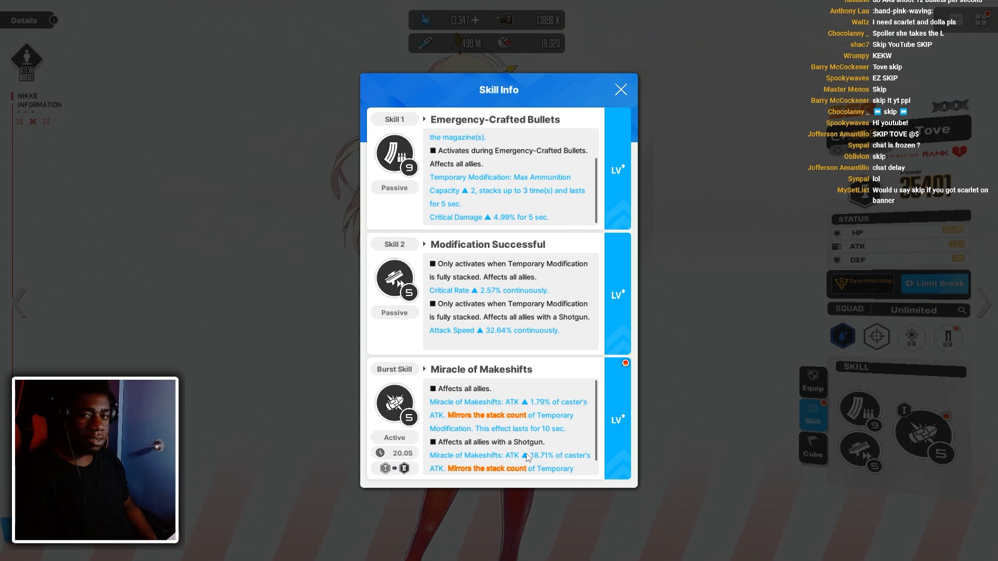
mouse_move(465, 307)
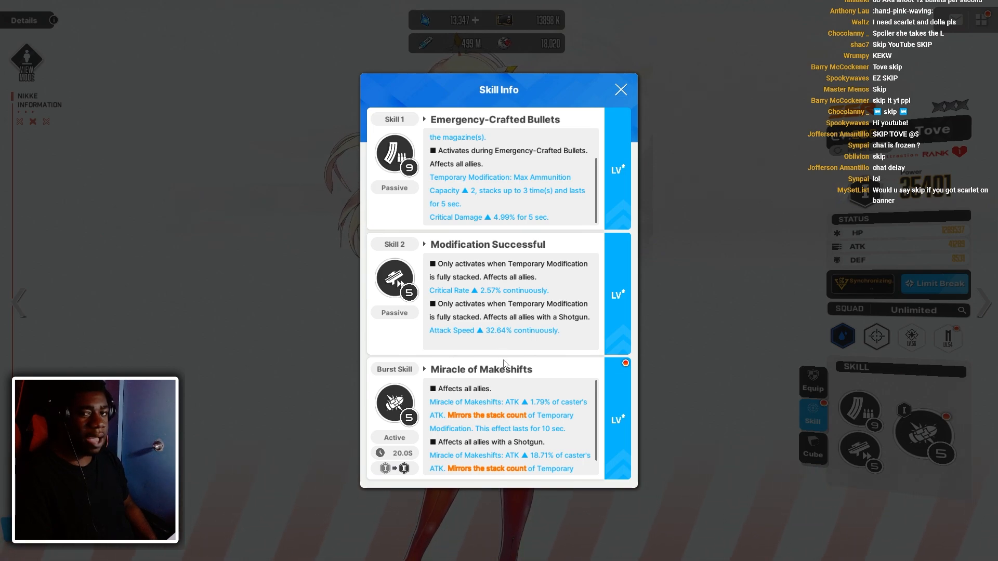
mouse_move(478, 346)
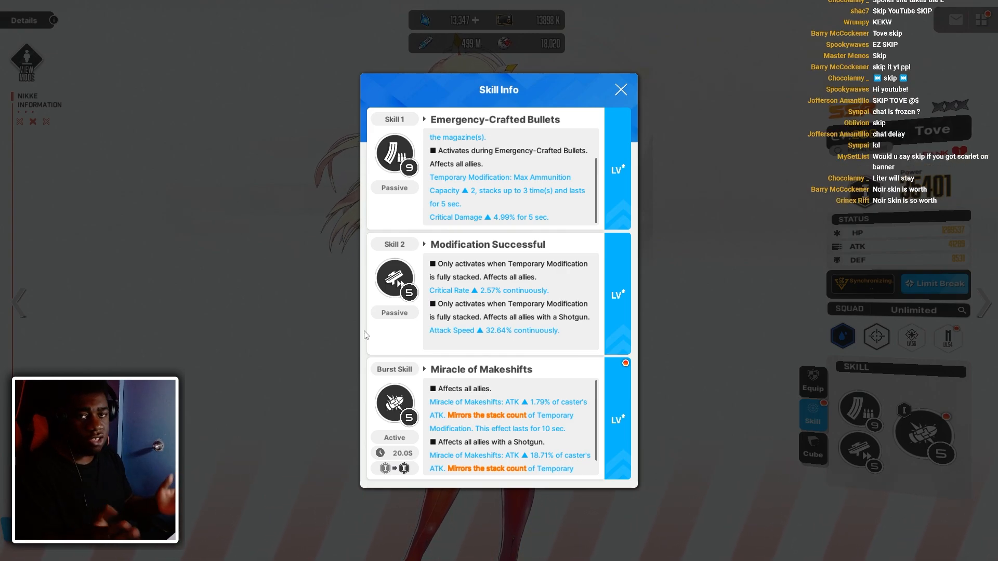
Go to the Fire Shooting Range and start a run with Tove's squad.
click(620, 89)
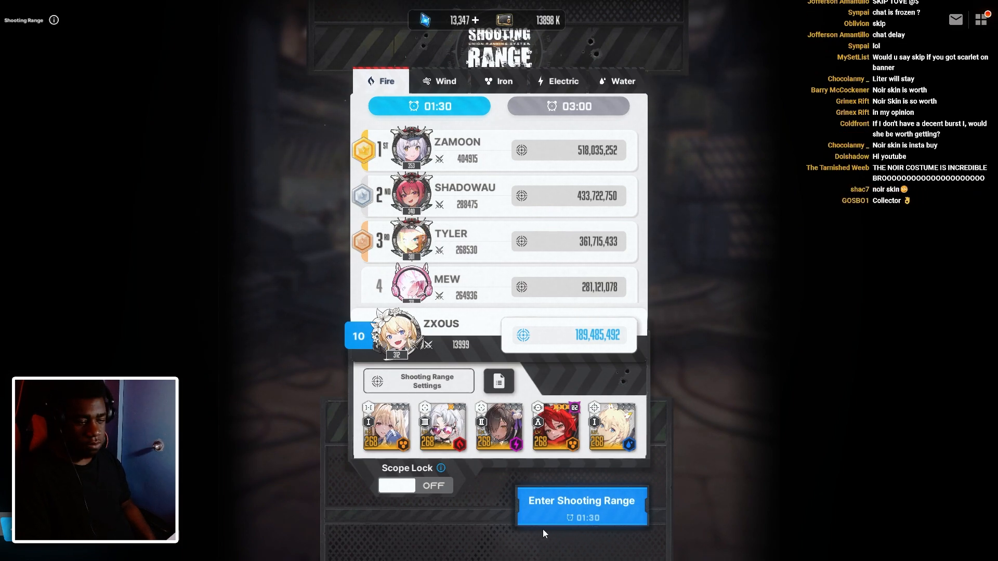
click(582, 501)
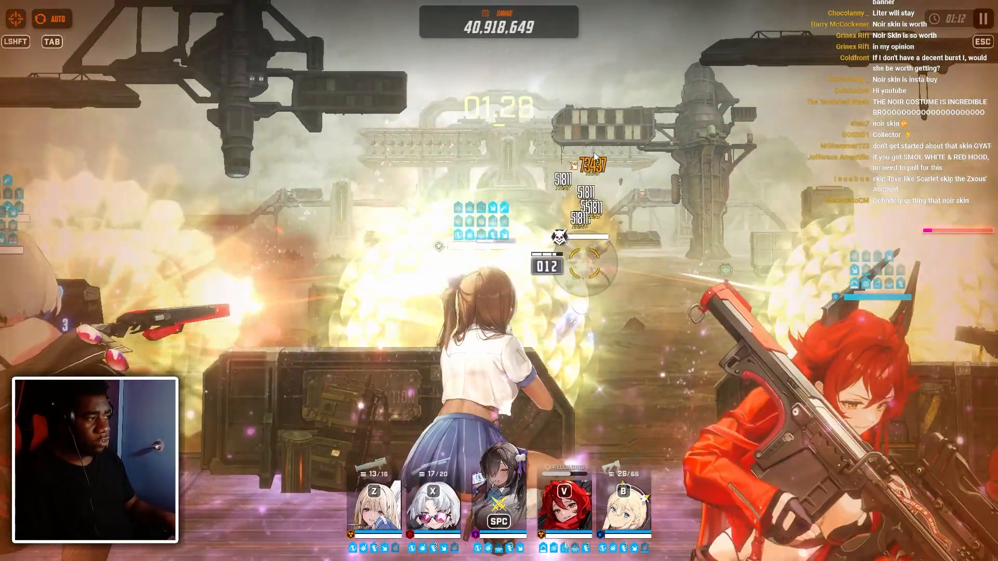
Pause the Tove-squad run to check each Nikke's damage, then quit it.
key(Escape)
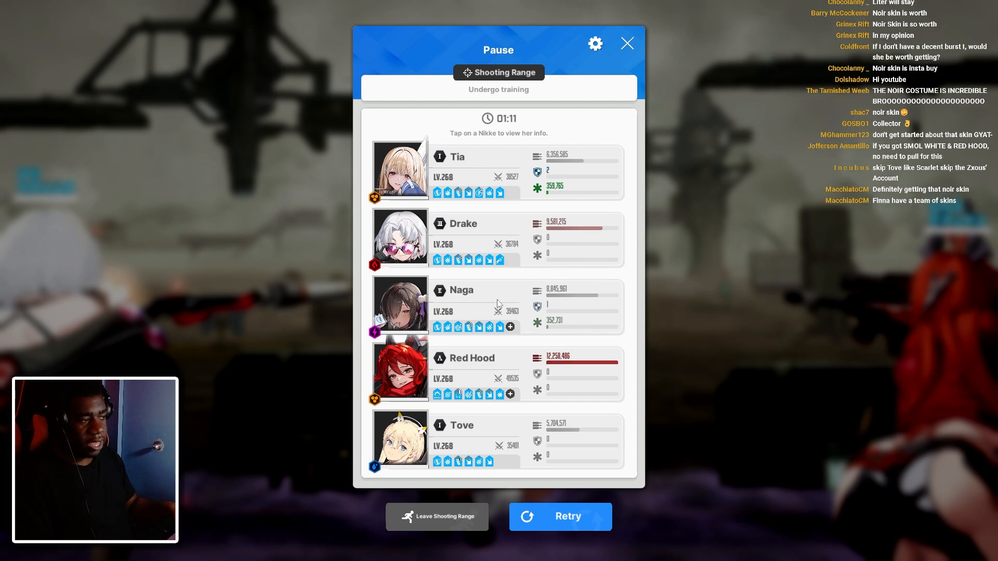
click(560, 517)
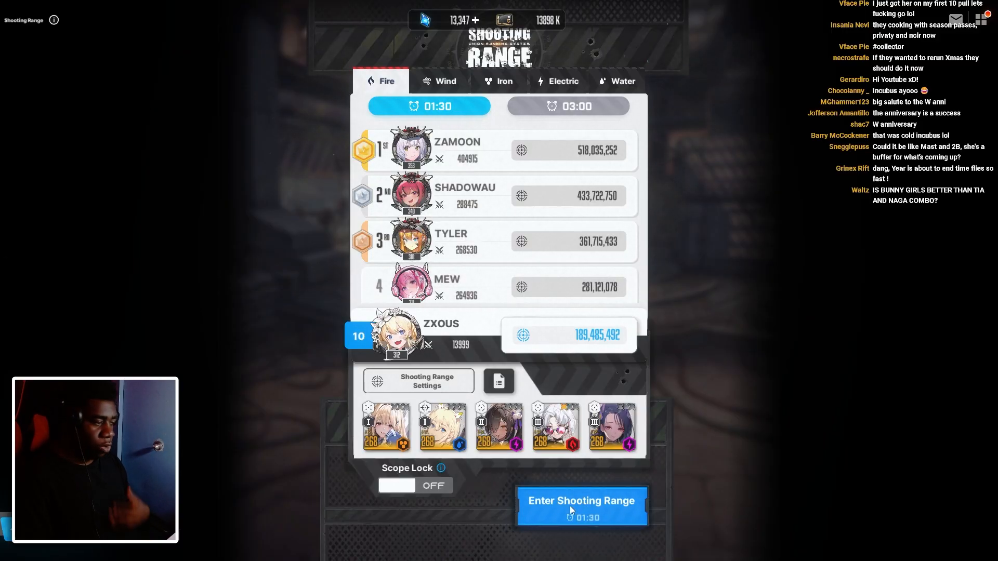
Start a new run with Isabel replacing Red Hood in the squad.
click(581, 501)
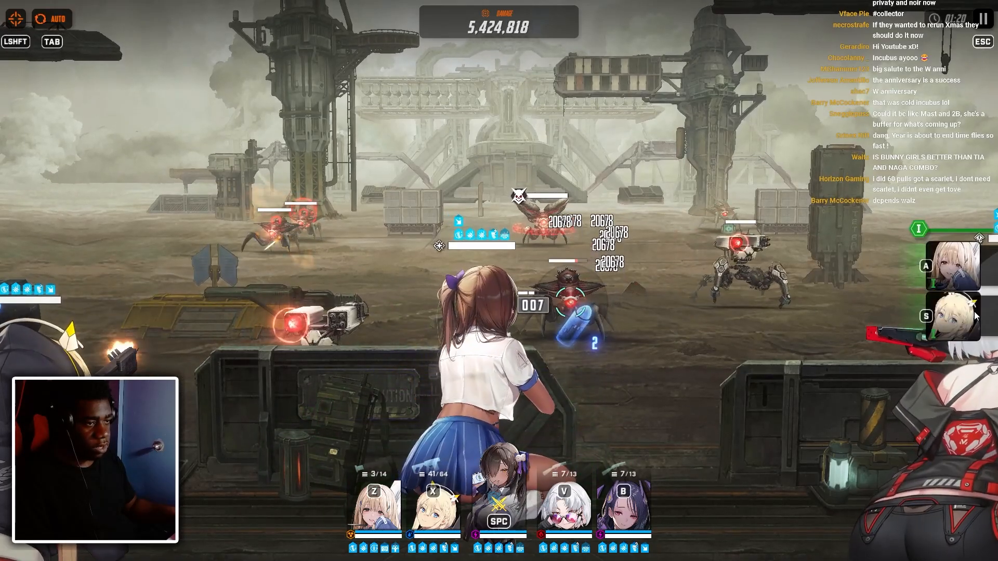
Pause to check damage, resume, then pause again with Drake near 9.3 million.
click(982, 42)
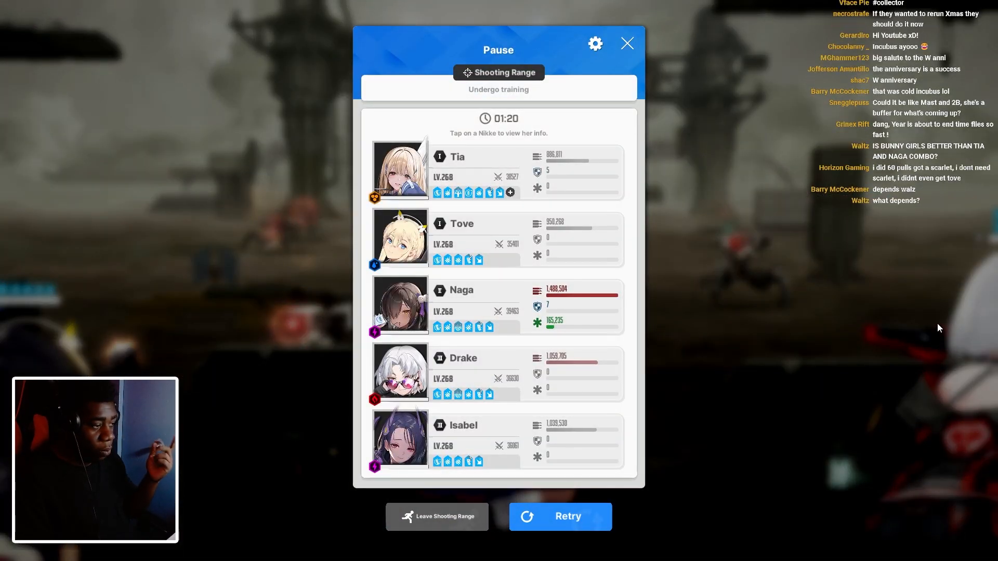
click(561, 517)
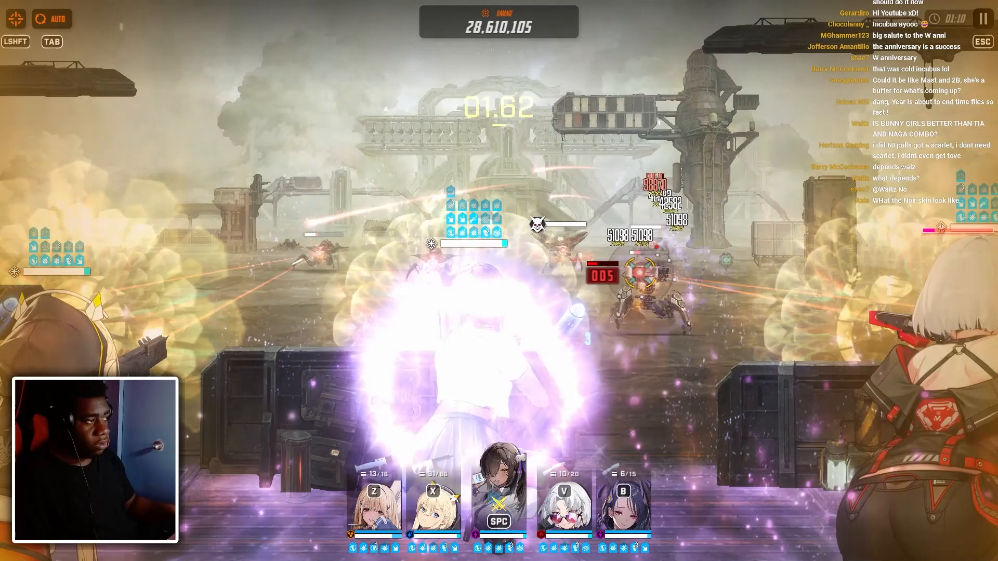
key(Escape)
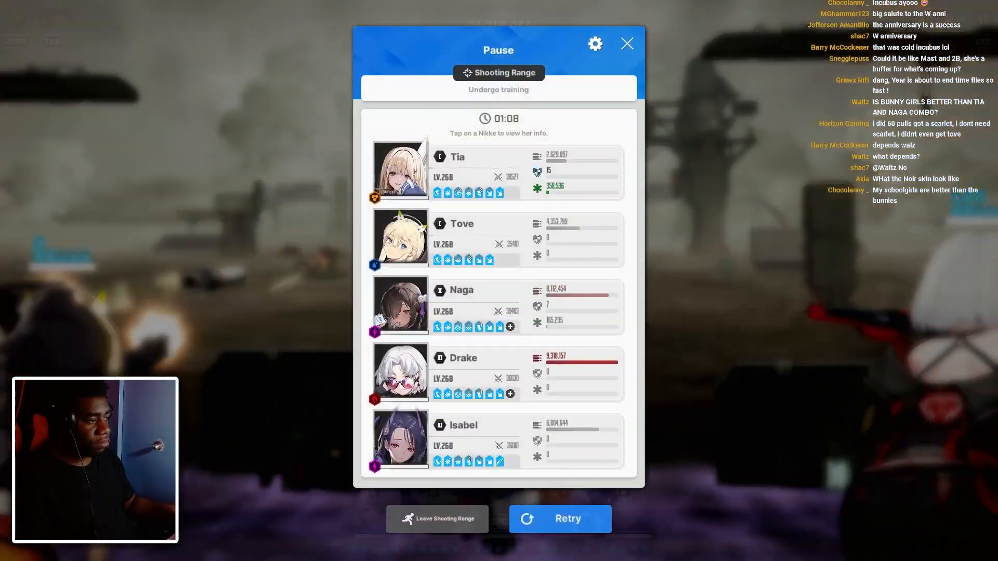
mouse_move(724, 519)
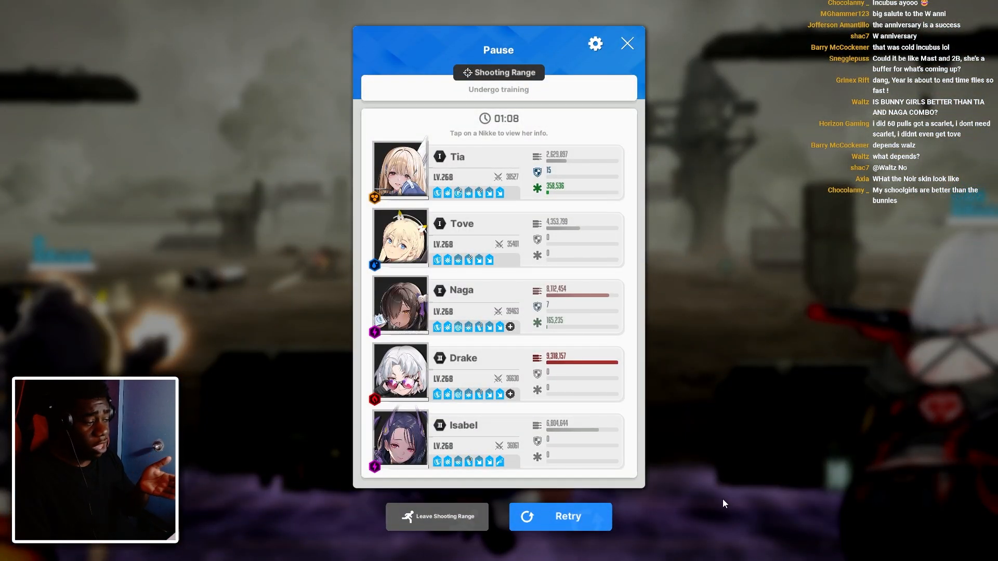
mouse_move(564, 458)
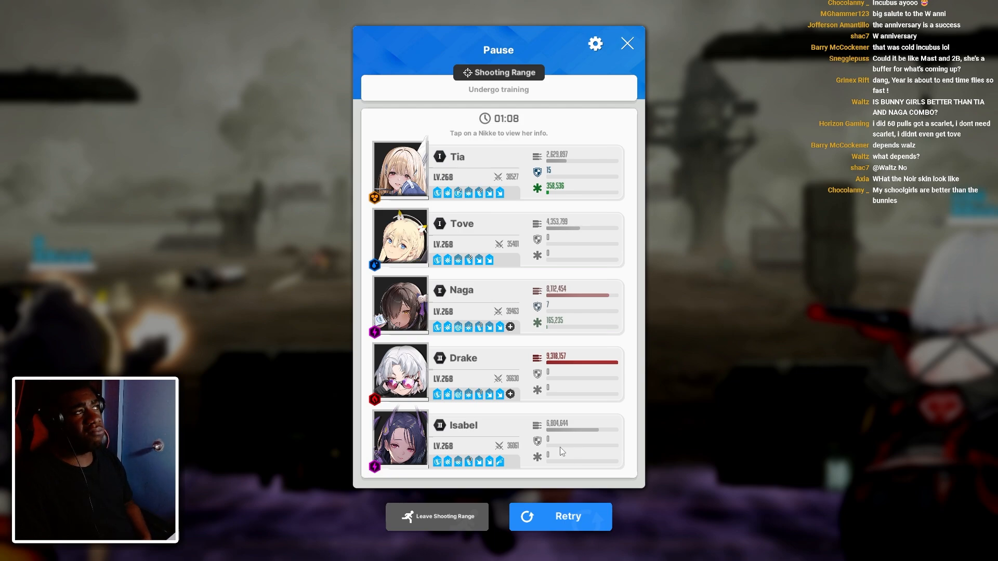
mouse_move(640, 408)
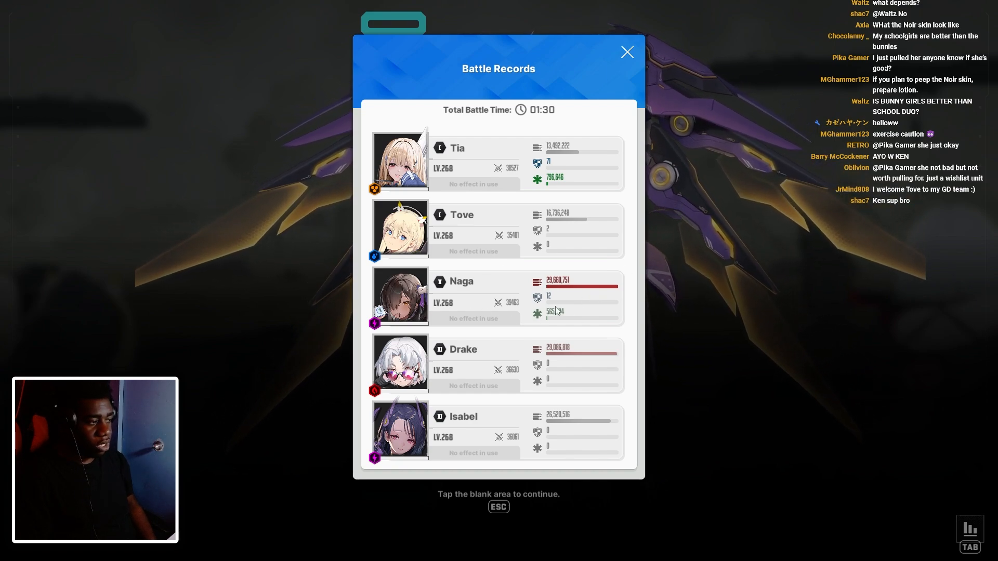
mouse_move(532, 408)
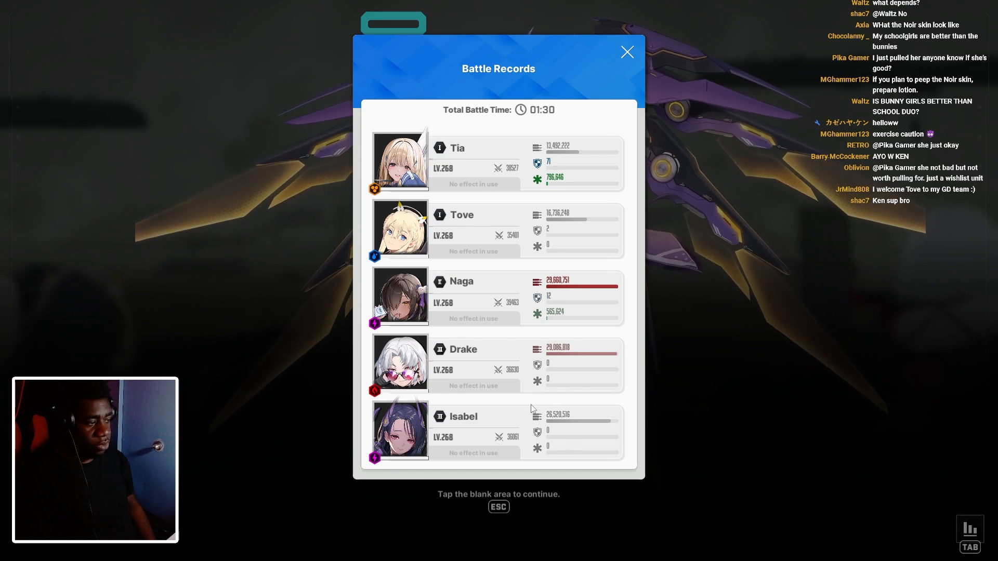
mouse_move(680, 341)
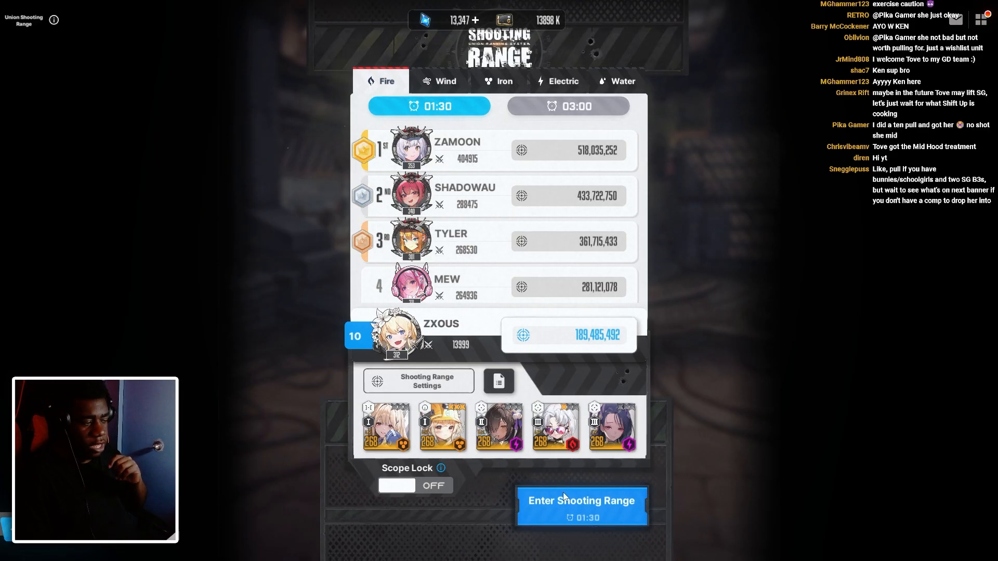
Start the 90-second run with Liter instead of Tove, resuming after a brief pause.
click(582, 501)
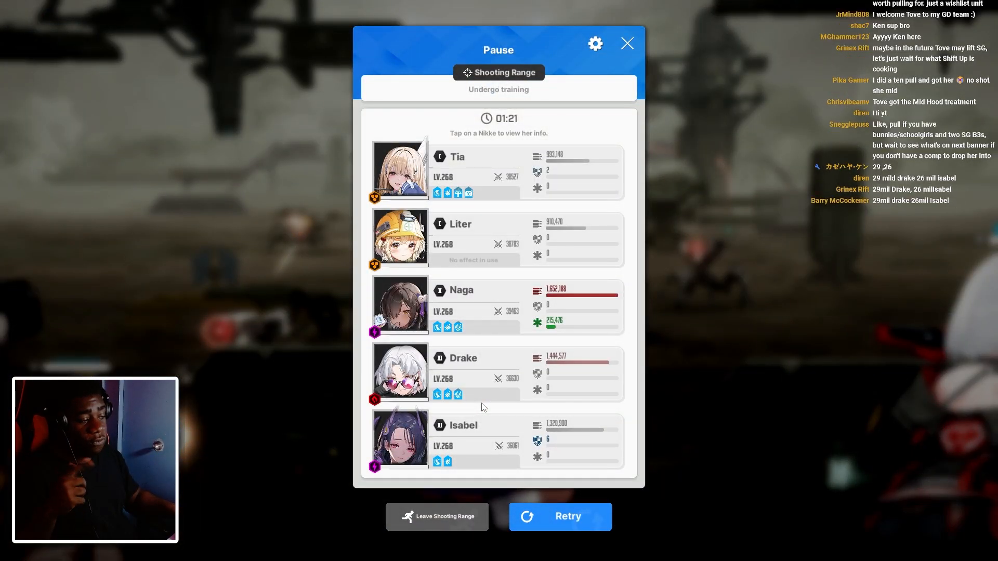
click(560, 517)
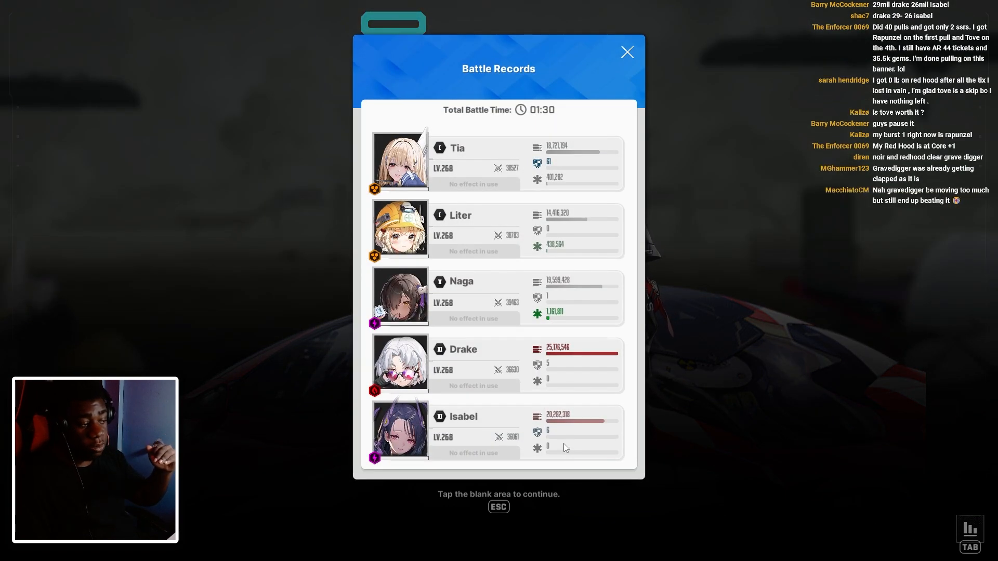
mouse_move(551, 426)
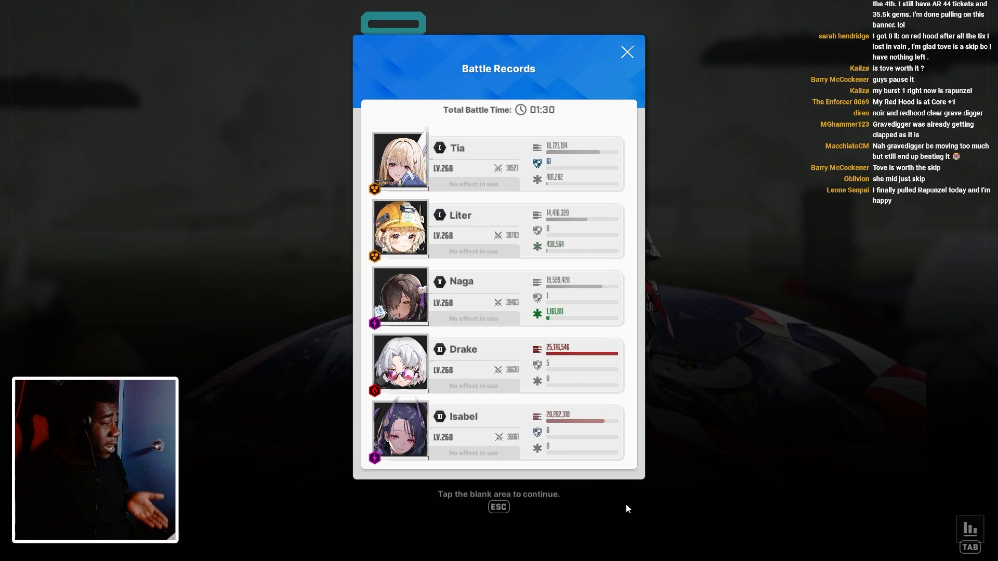
mouse_move(635, 513)
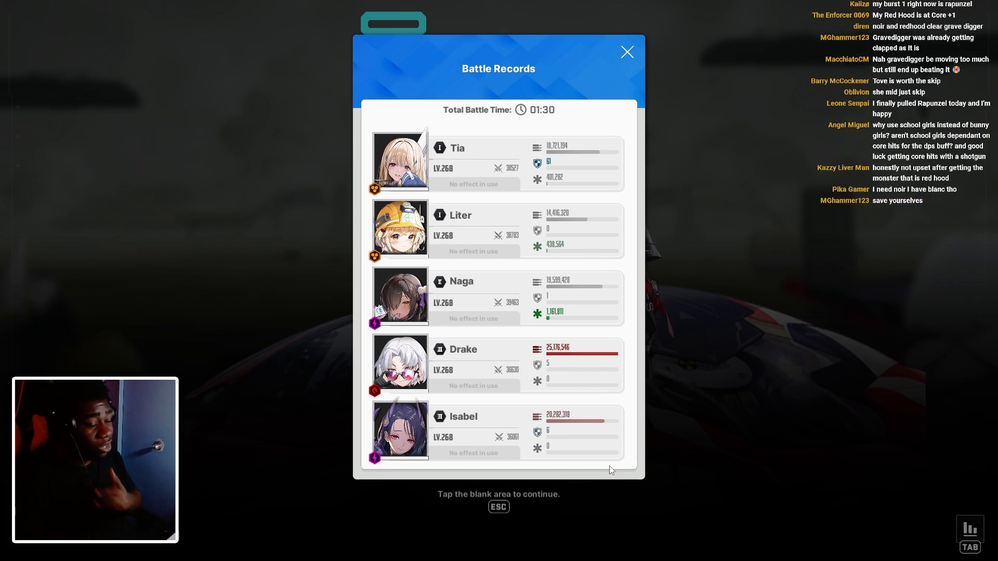
mouse_move(523, 535)
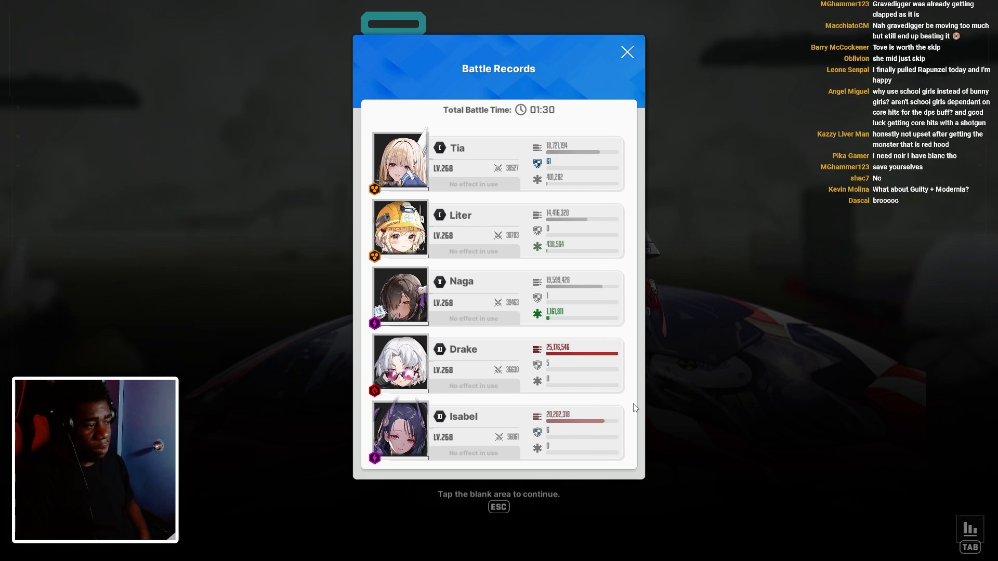
mouse_move(574, 312)
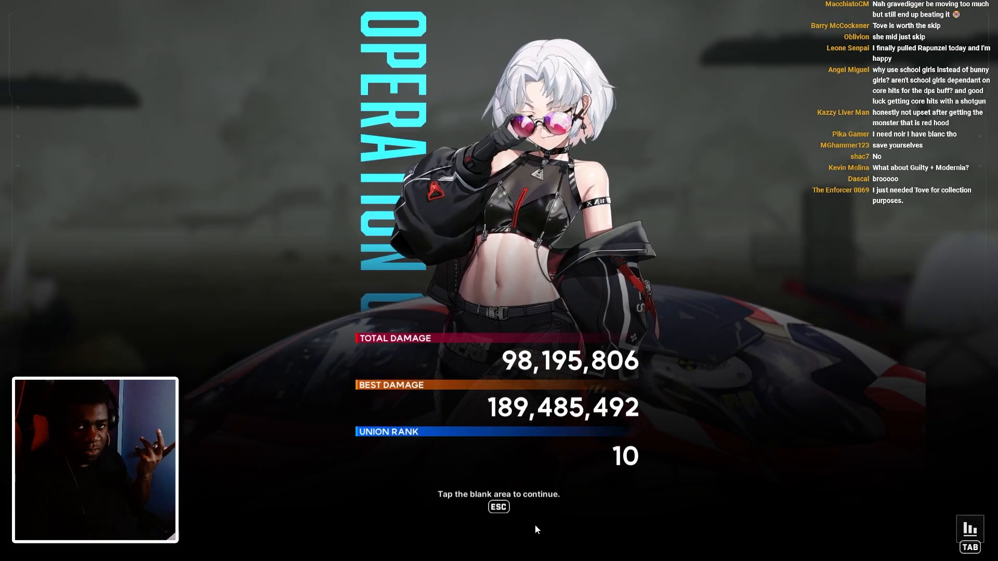
Continue past the total damage summary and exit the Shooting Range to the lobby.
click(536, 530)
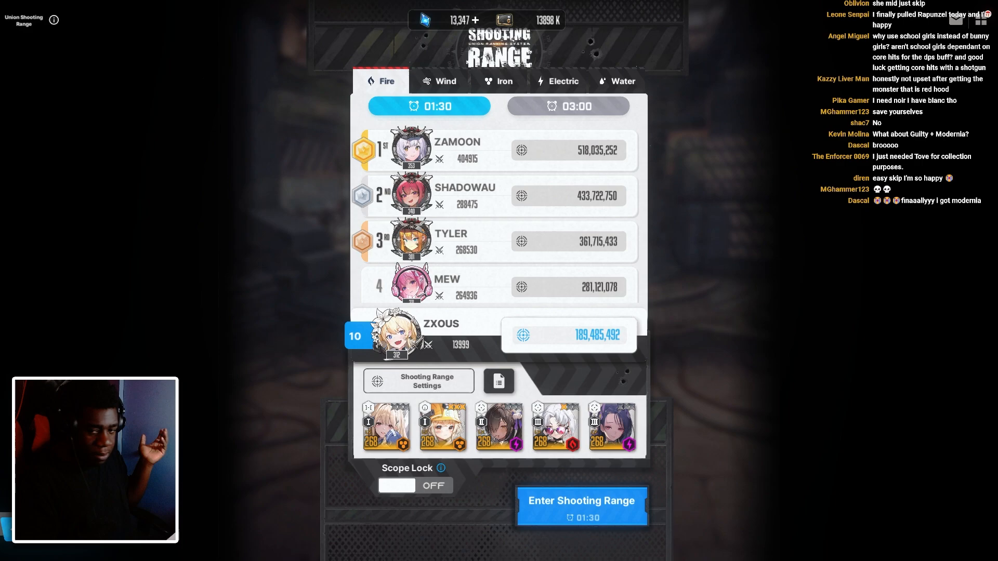
click(584, 502)
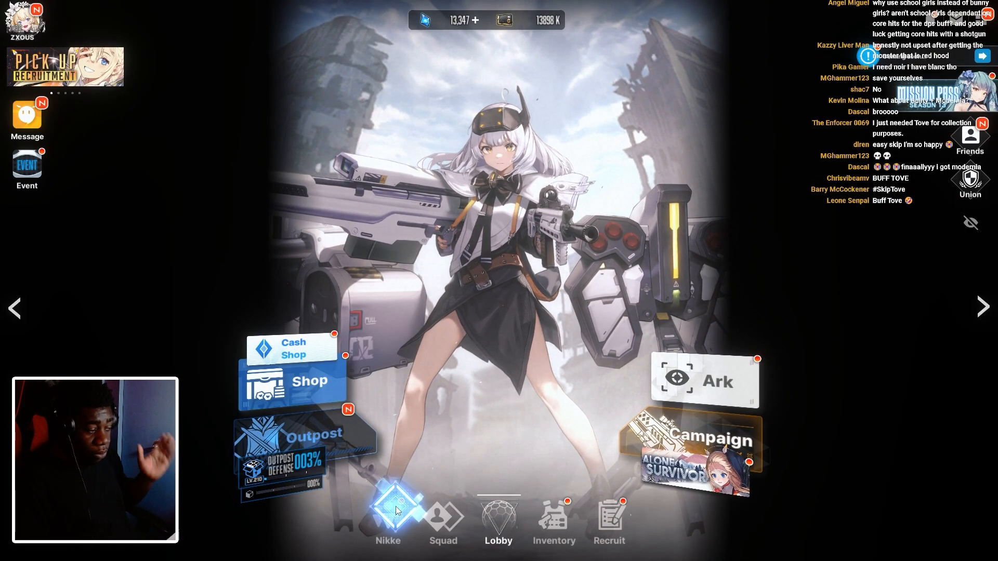
Open Tove from the Nikke roster, view her skills, then close the skill descriptions.
click(388, 516)
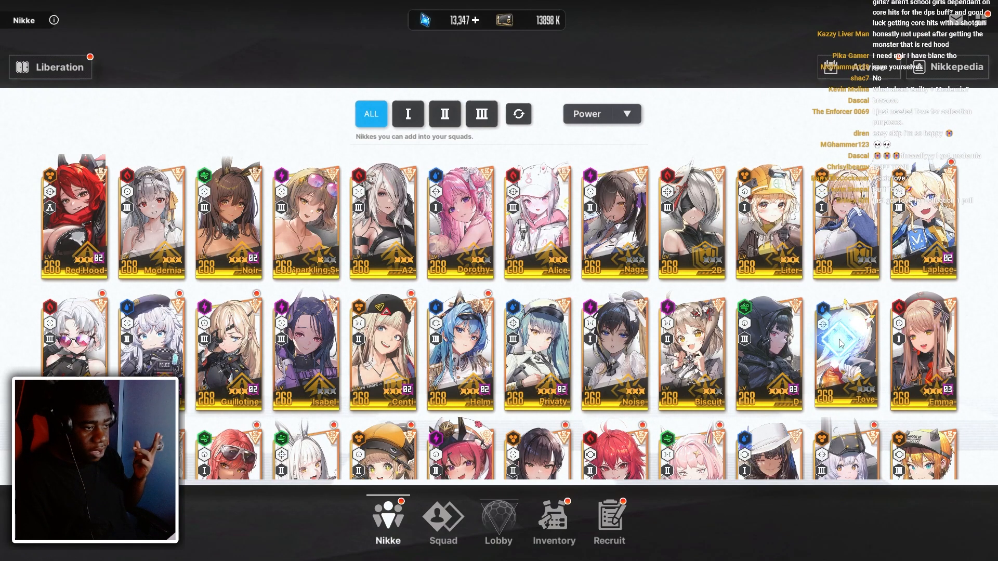
click(845, 352)
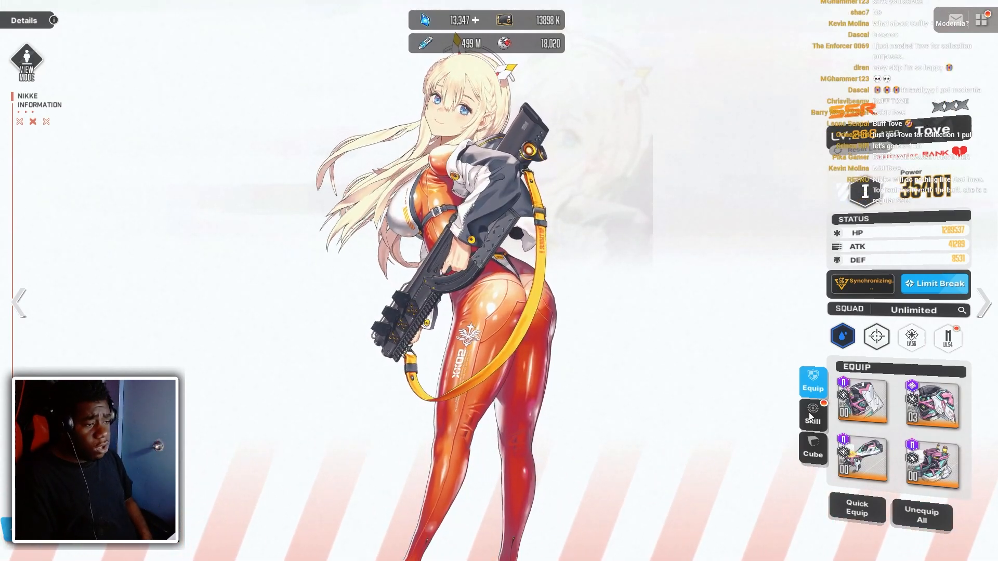
click(813, 417)
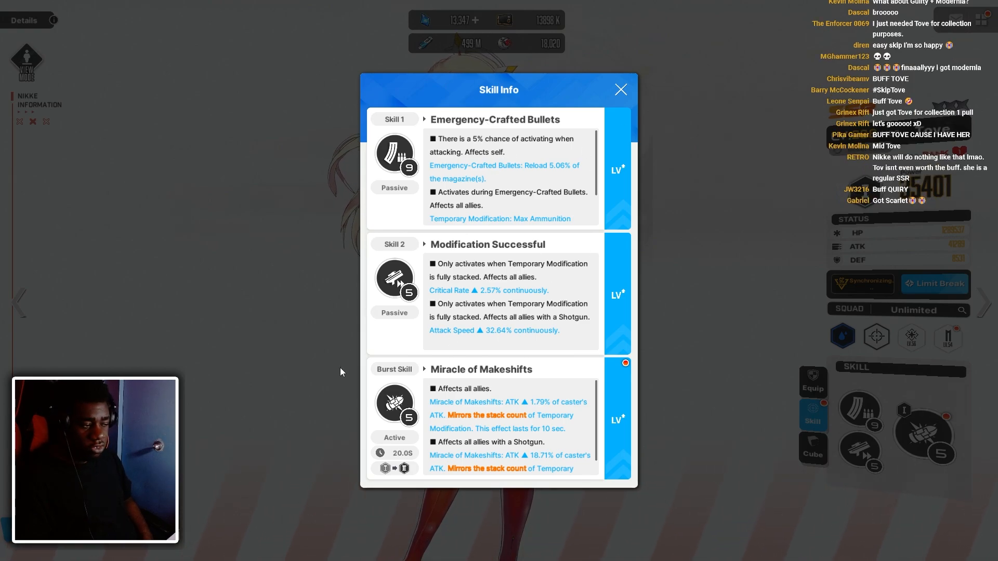
click(621, 89)
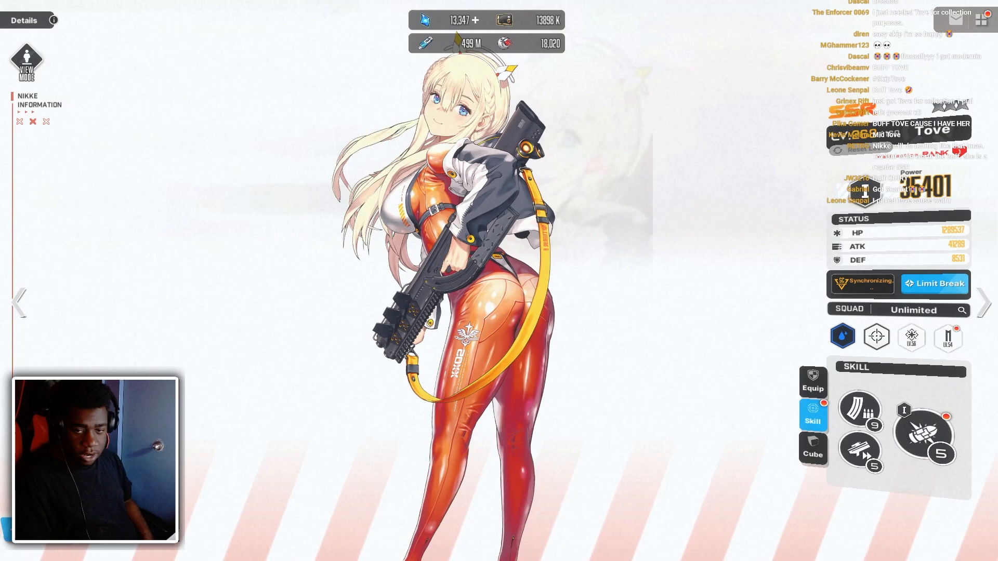